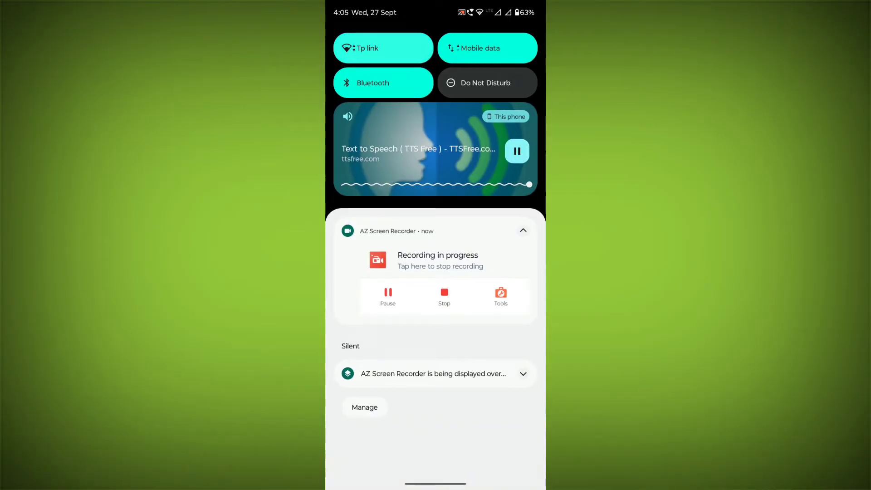
Dismiss the notification shade to get back to the home screen
click(383, 48)
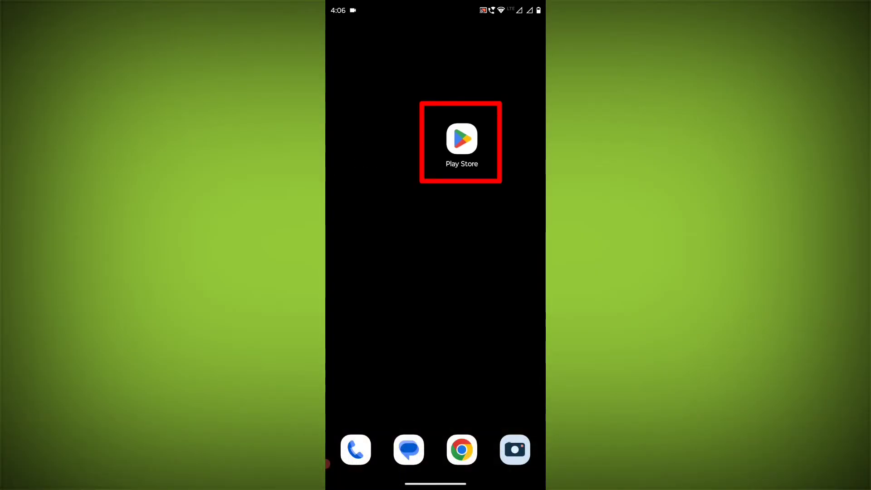
Search Play Store for 'whatsapp' and open the WhatsApp Messenger listing
click(461, 139)
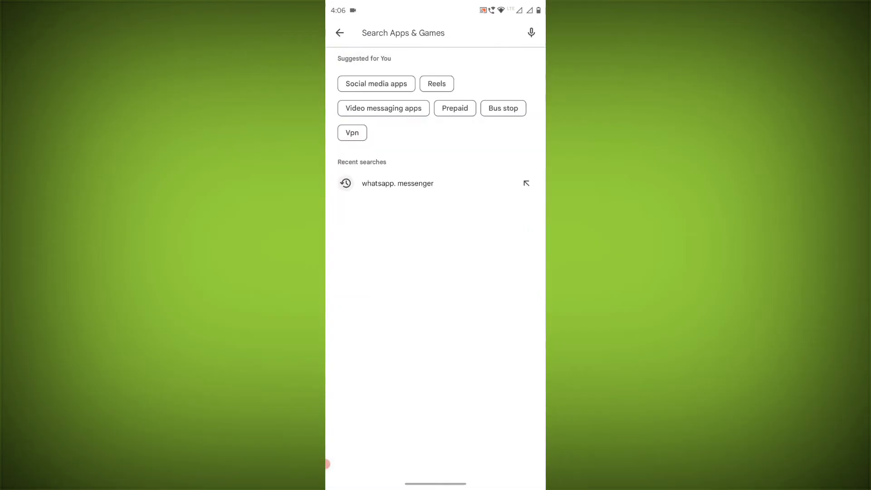
text(whatsapp)
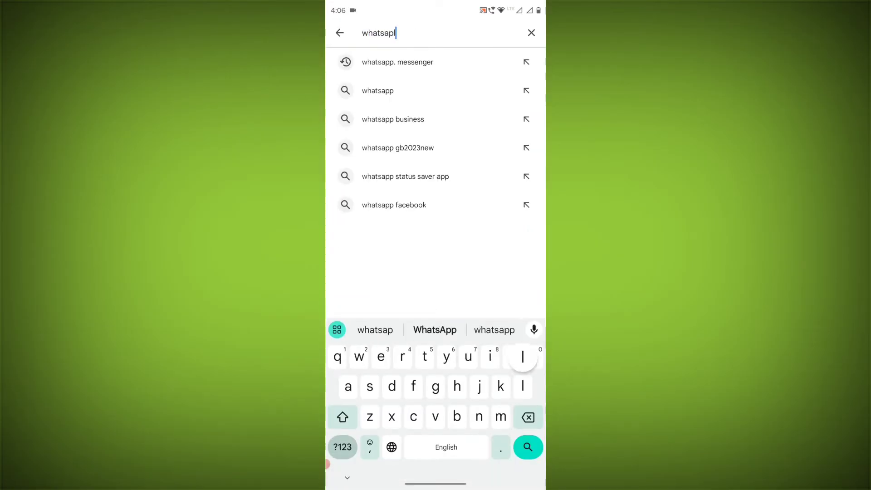
click(527, 447)
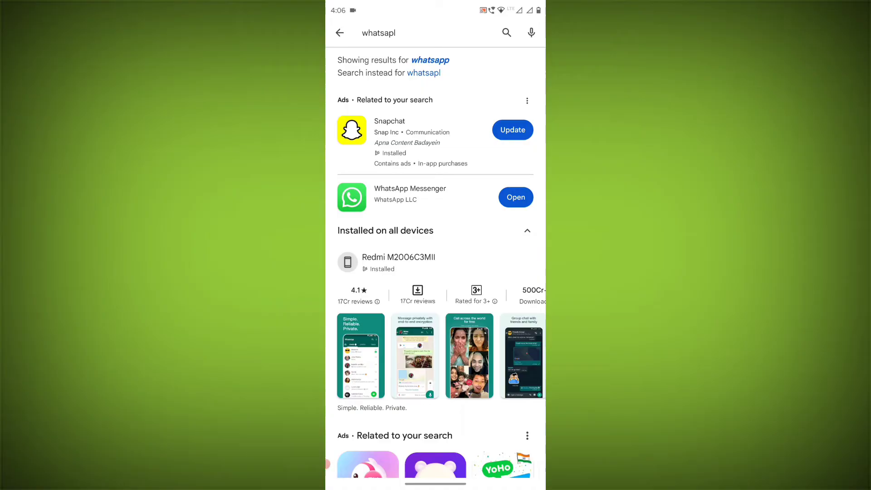
click(409, 188)
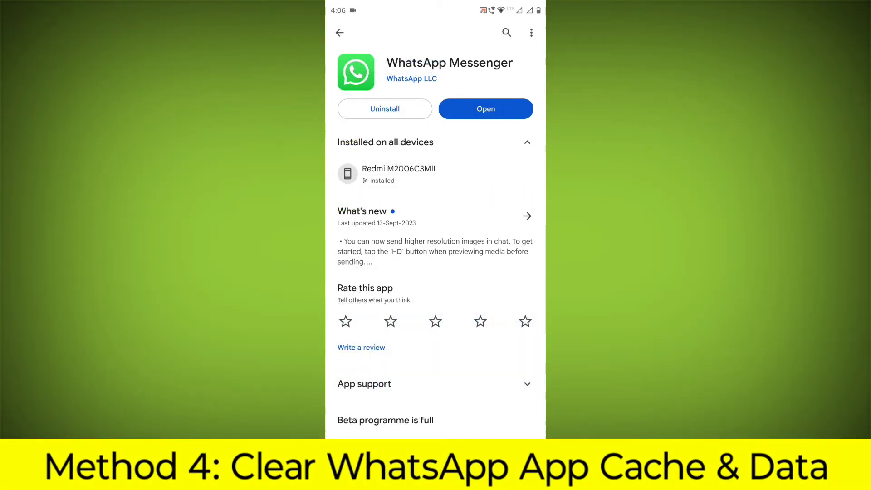
Leave Play Store and reach WhatsApp's Storage & cache screen in App info
click(340, 33)
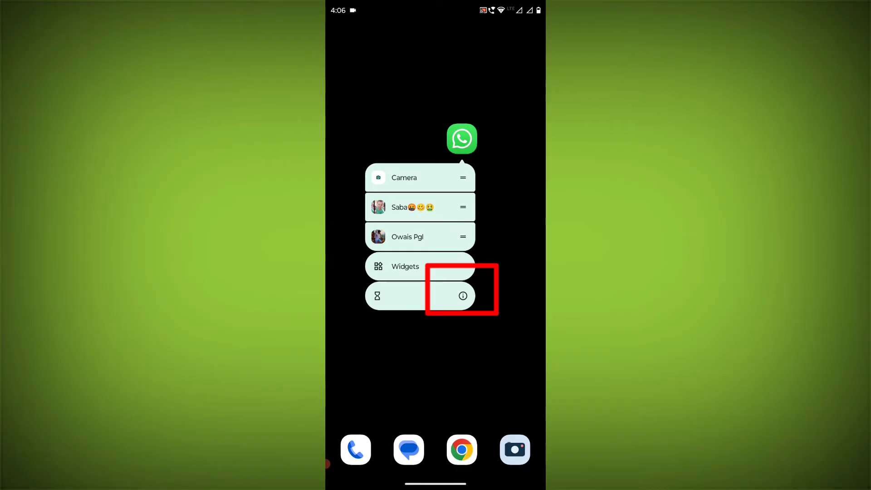
click(462, 296)
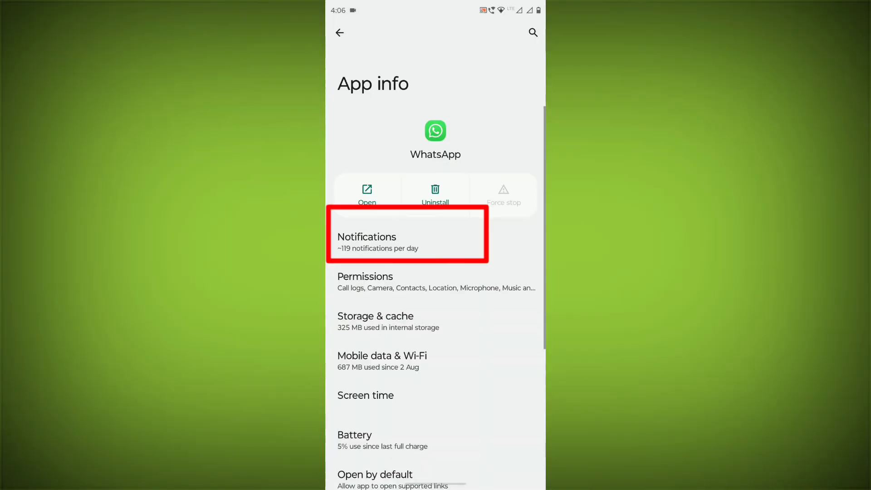
click(375, 321)
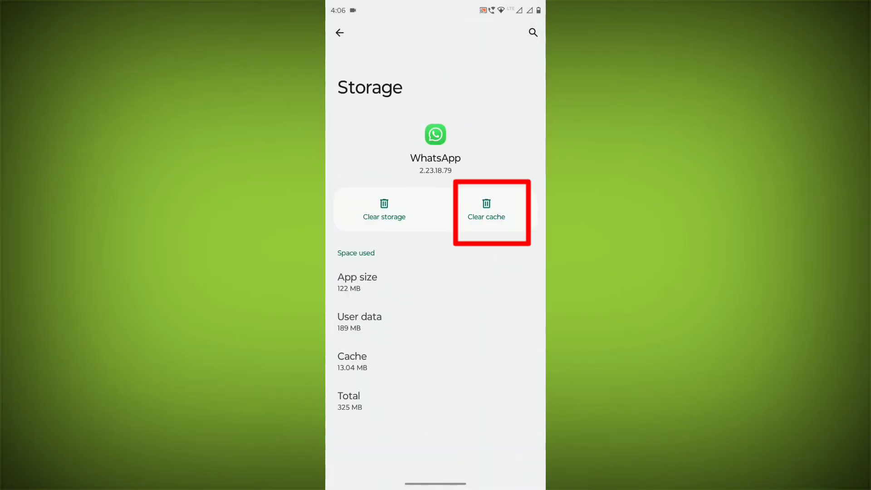
Clear WhatsApp's cache, then clear its storage and confirm deleting all app data
click(486, 210)
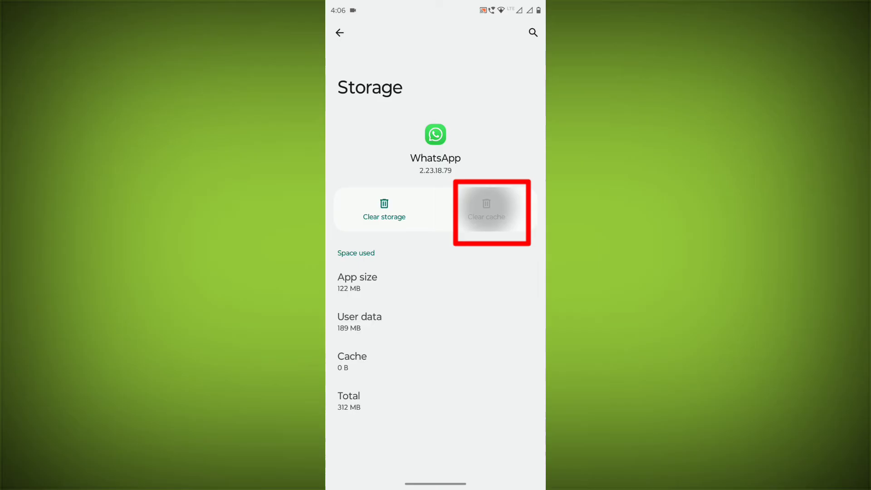
click(384, 209)
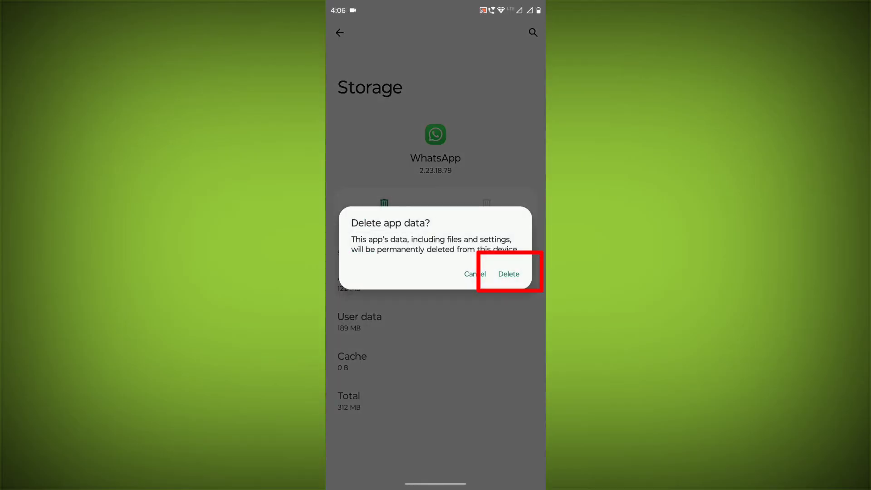
click(508, 274)
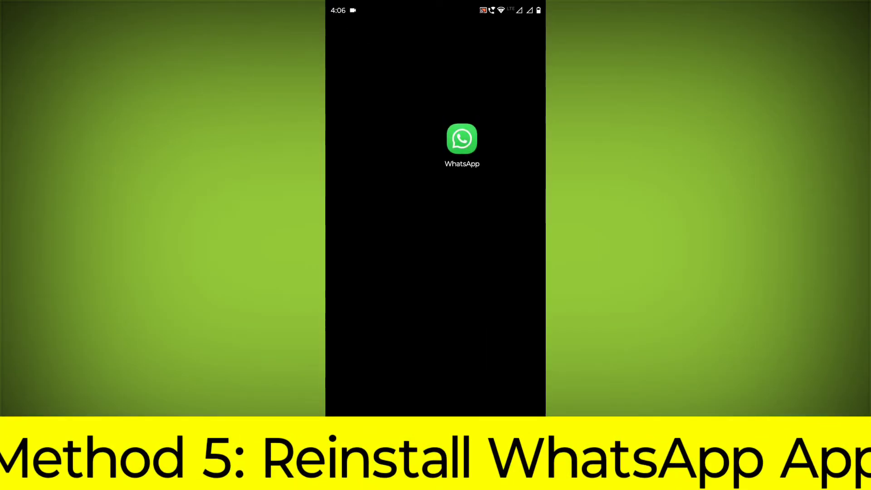